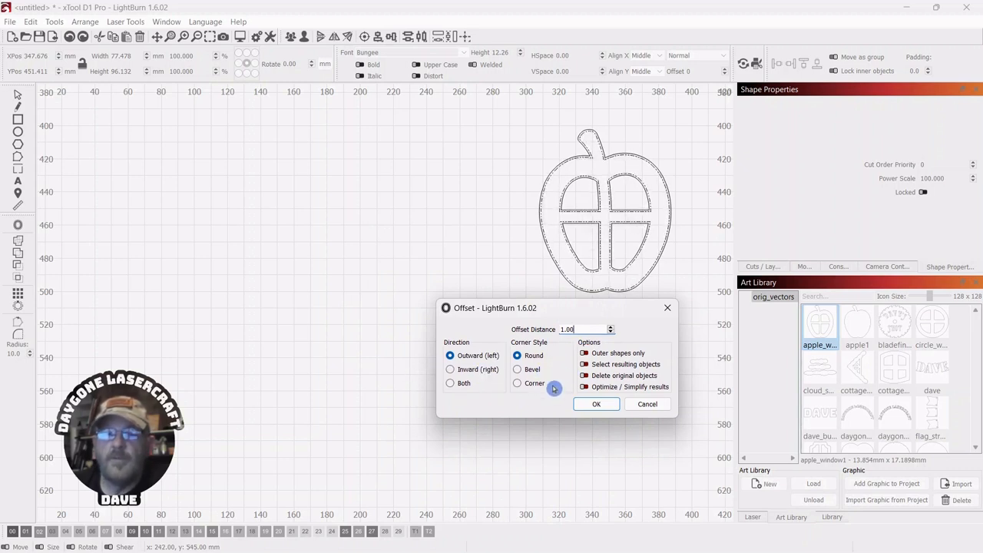
Create a 1 mm outward round offset and shift the original apple left
click(596, 404)
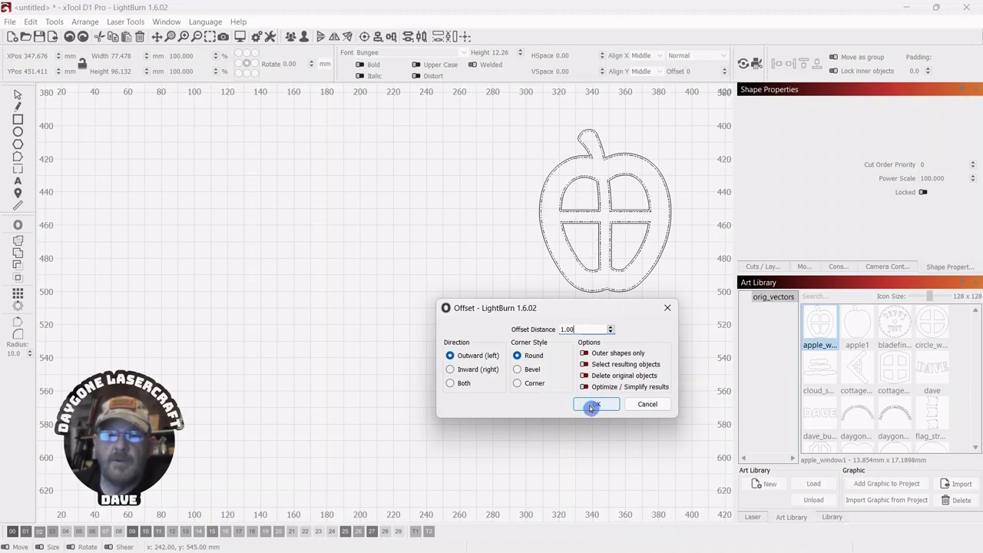
click(595, 404)
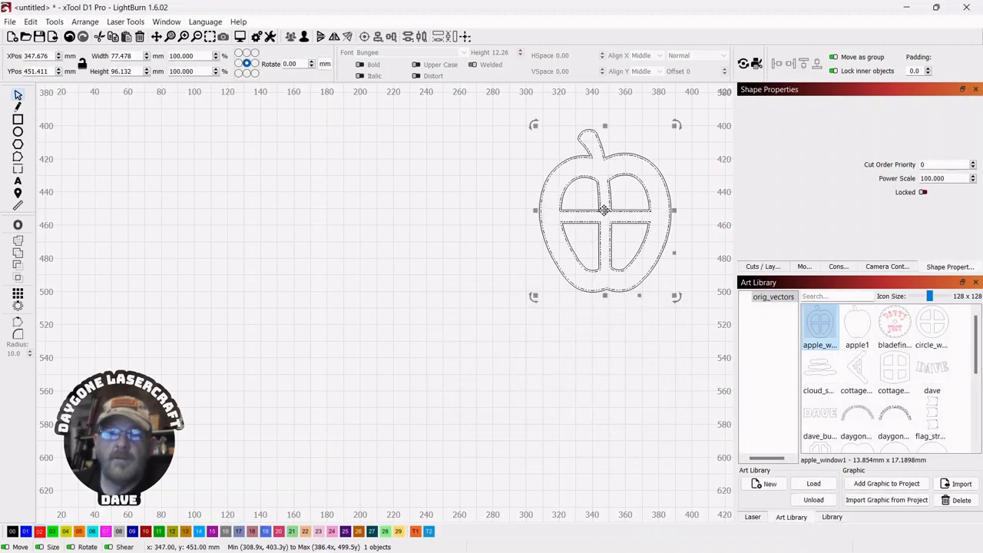
drag(604, 212, 467, 213)
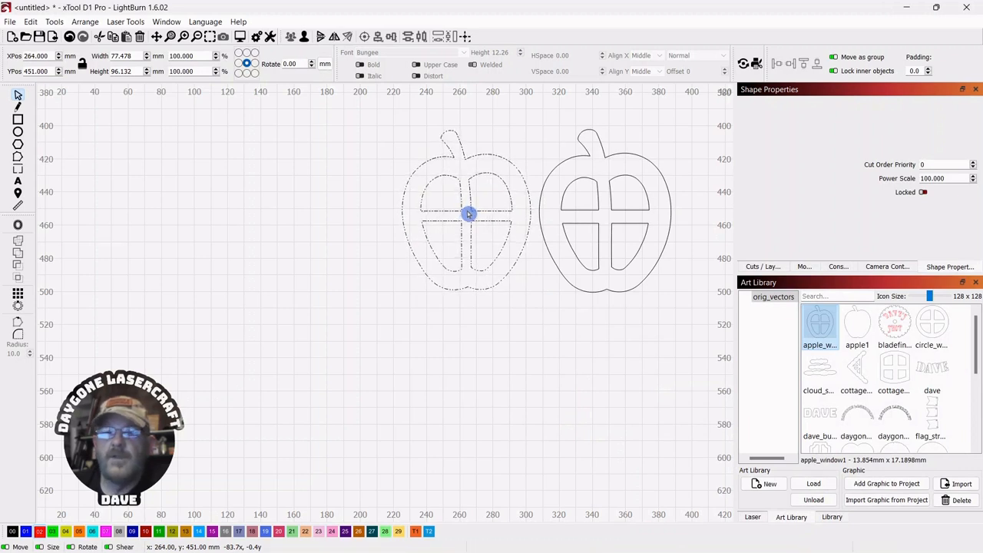
Add a 1 mm inward offset and move the original apple further left
click(467, 214)
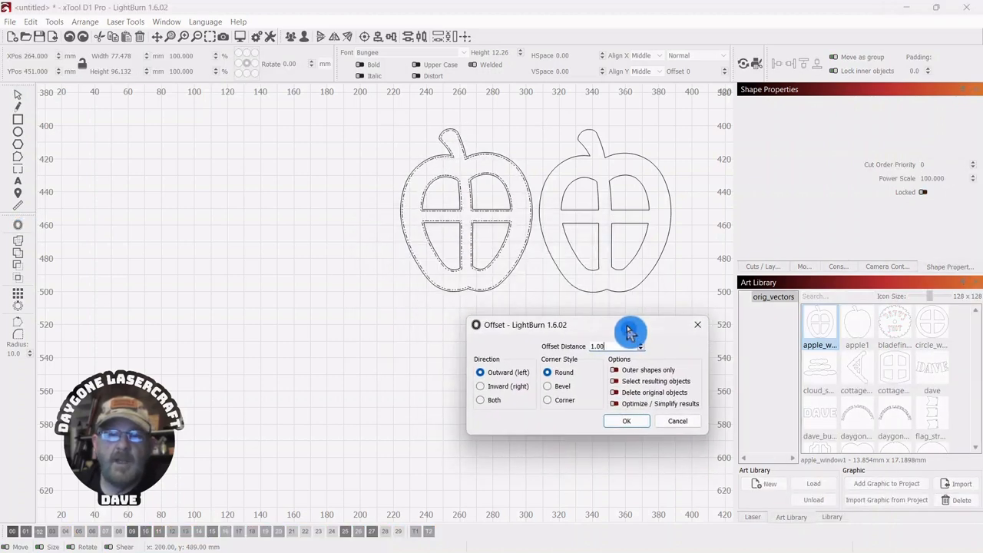
click(480, 386)
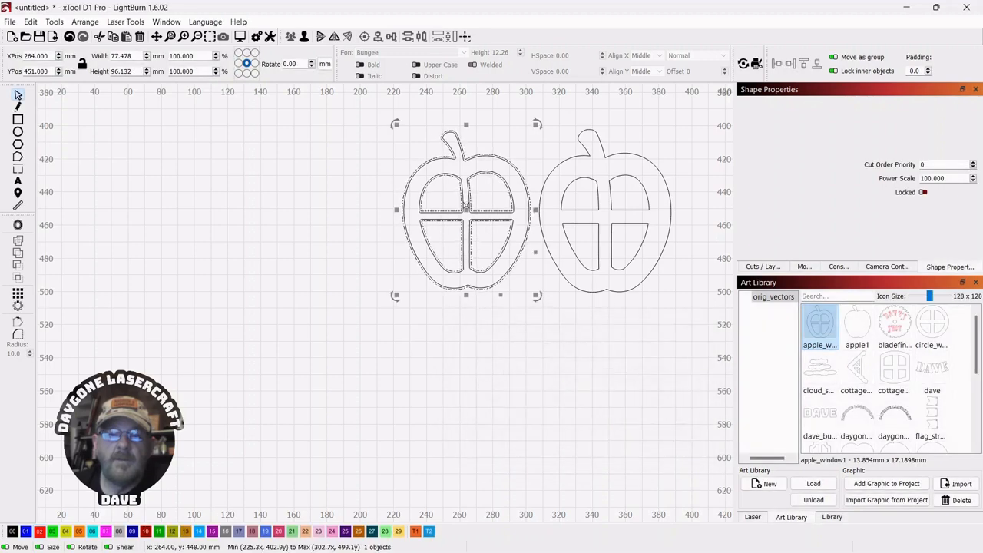
drag(466, 214, 329, 214)
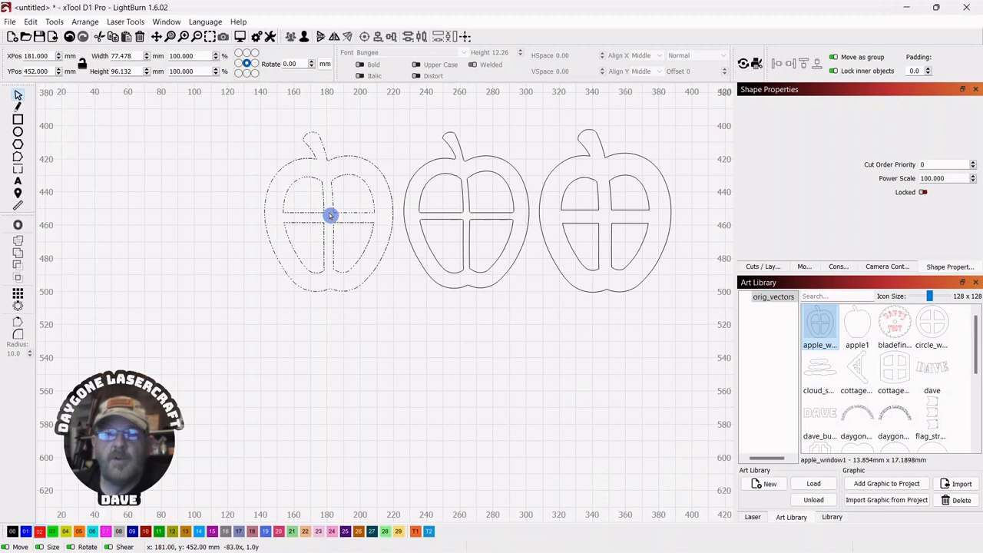
Add a 1 mm offset in both directions, move the original left, and deselect
click(329, 215)
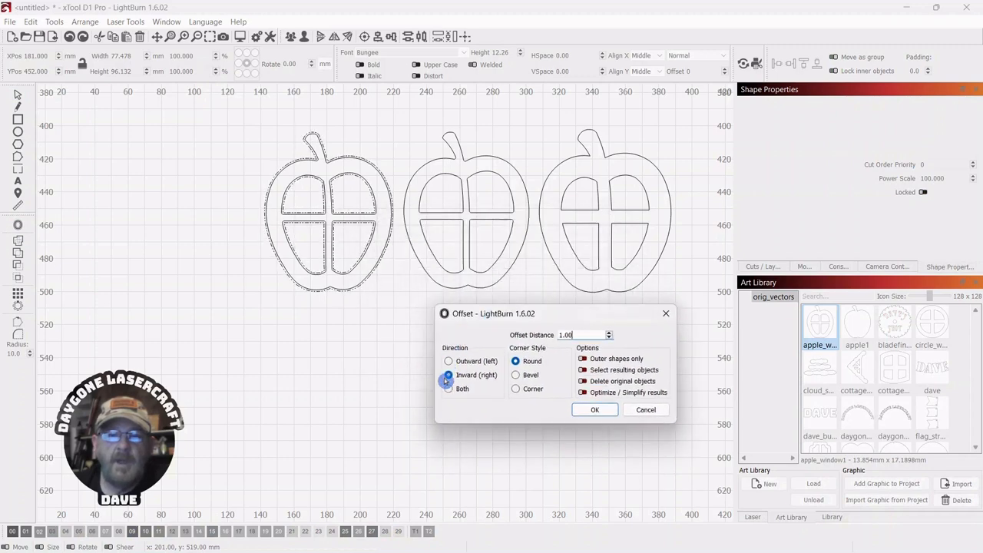
click(448, 389)
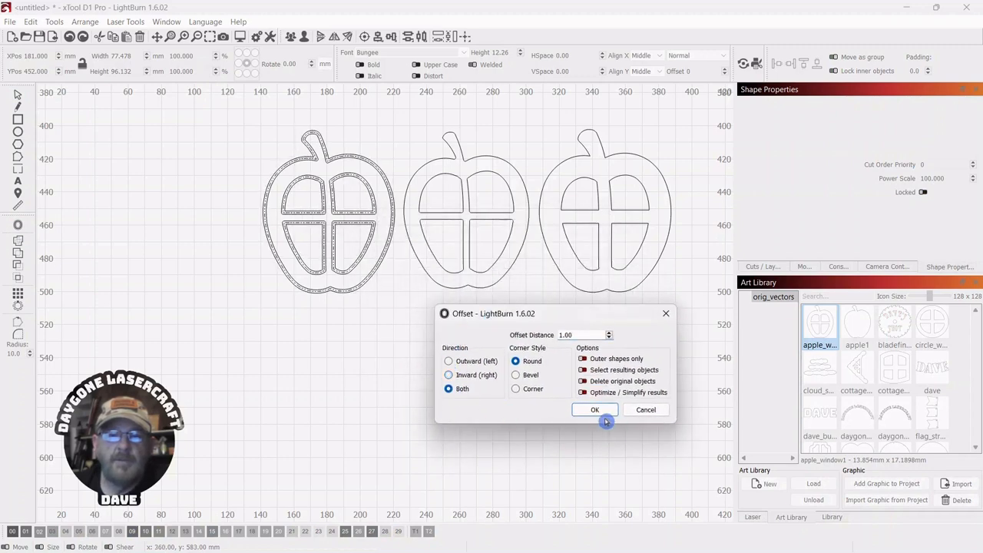
click(595, 410)
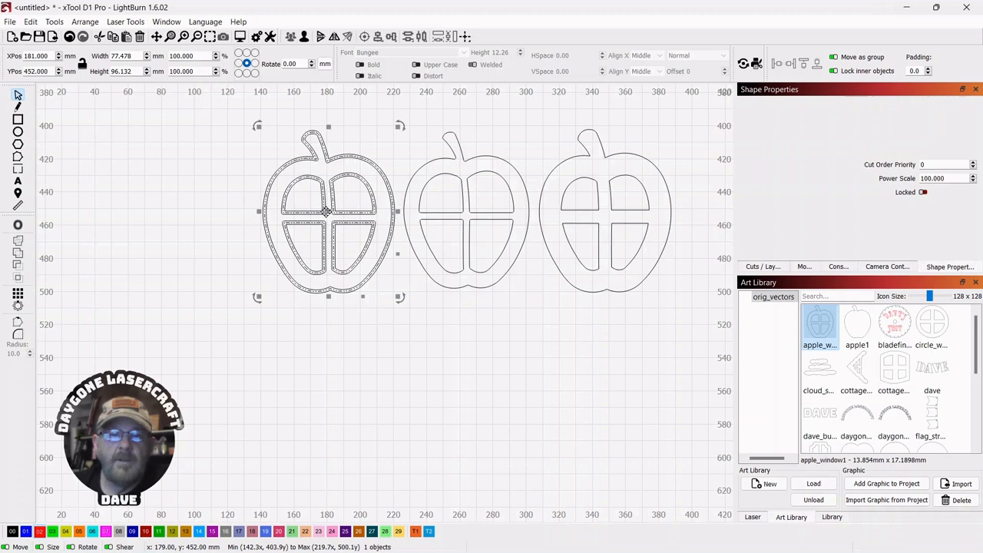
drag(327, 214, 187, 213)
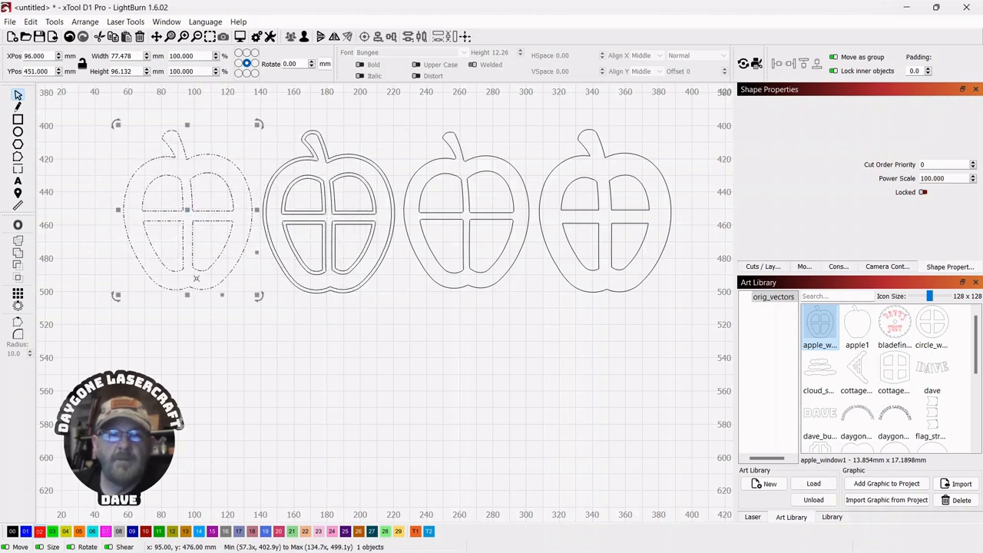
click(414, 357)
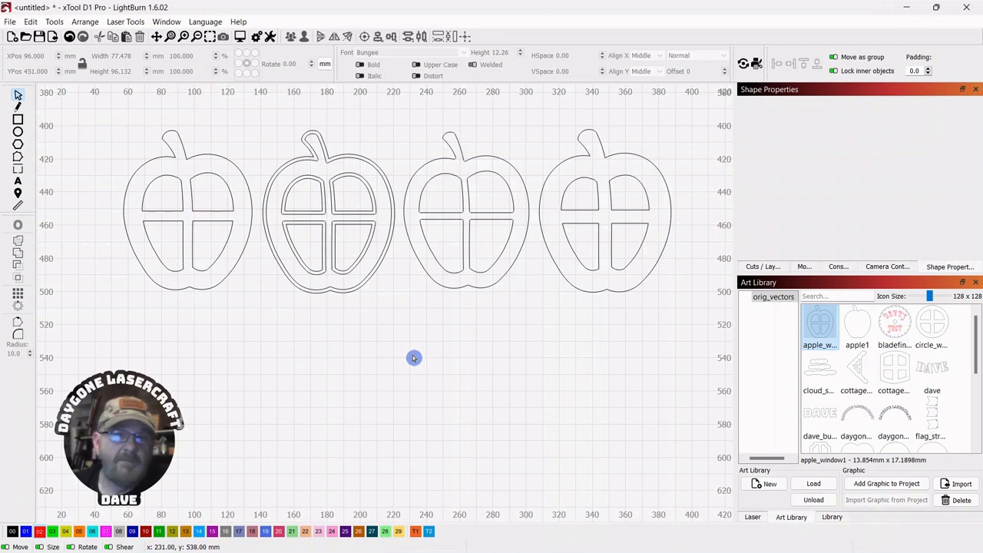
mouse_move(202, 142)
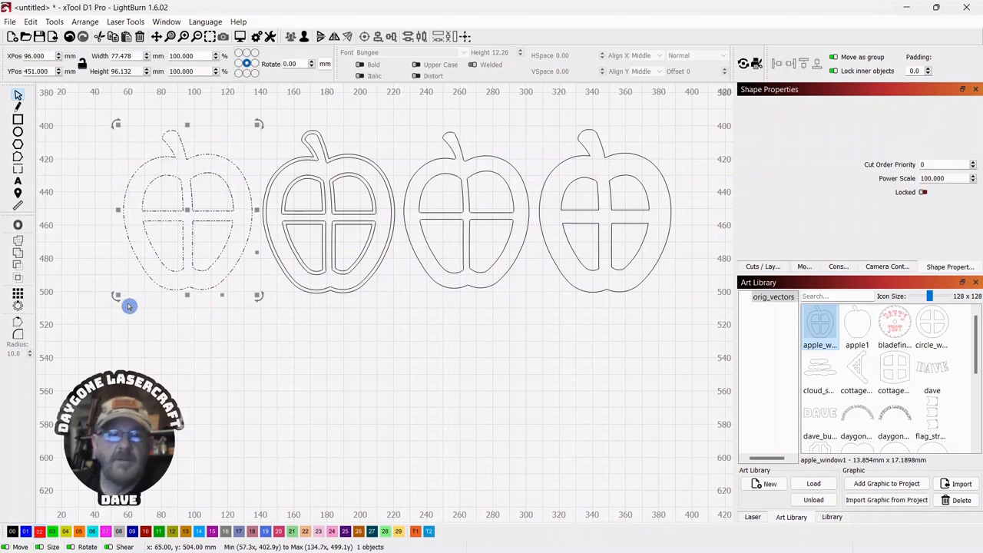
Offset the leftmost apple's outer shape outward 1 mm and place the original inside
click(18, 228)
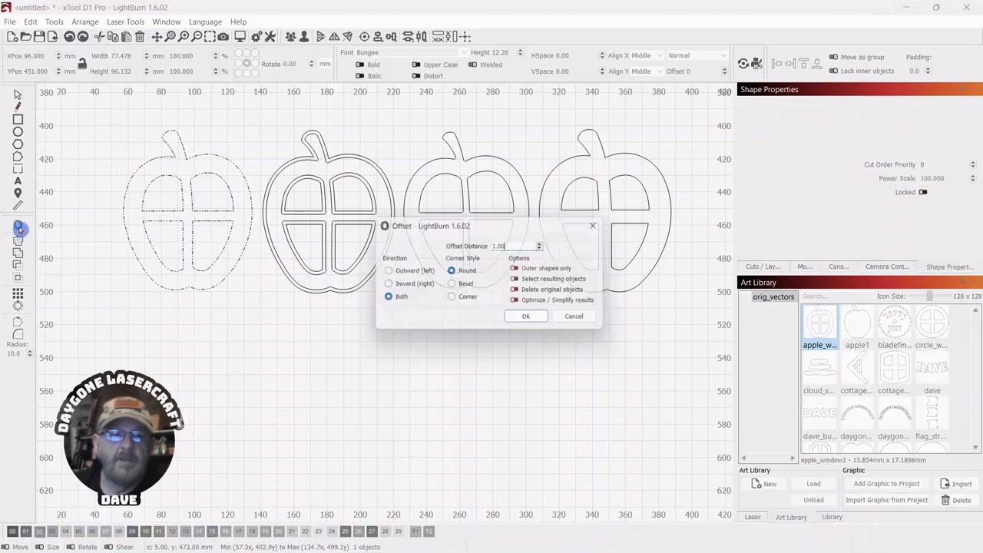
click(385, 272)
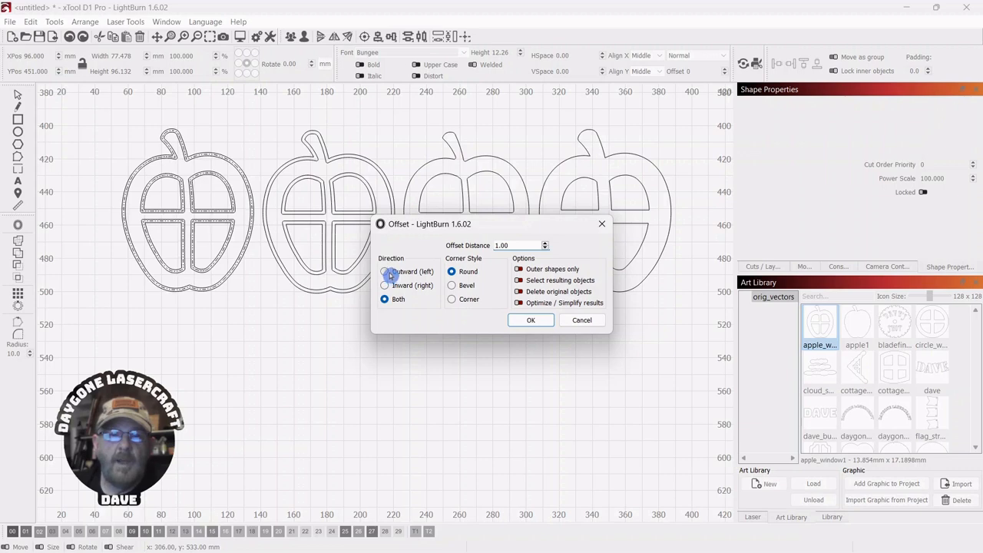
click(385, 271)
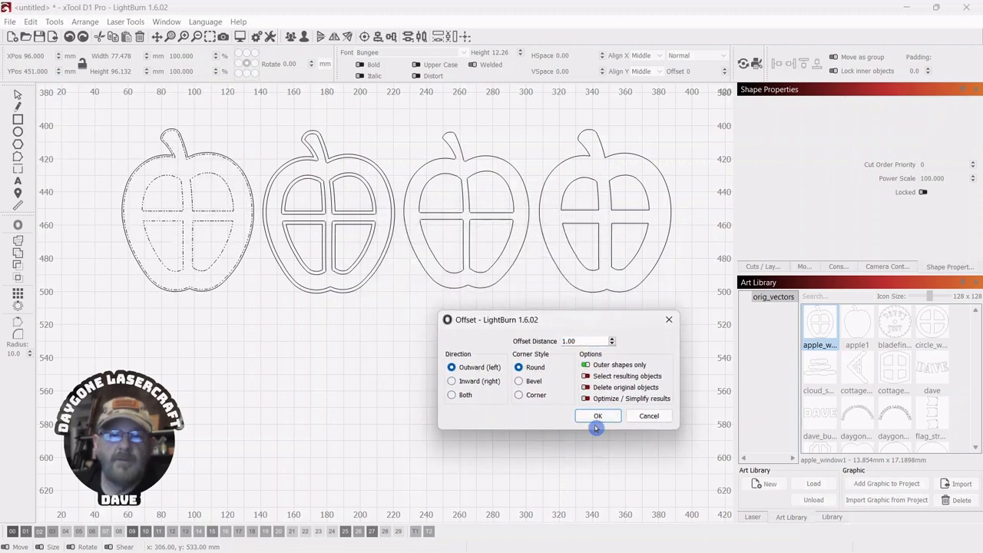
click(598, 415)
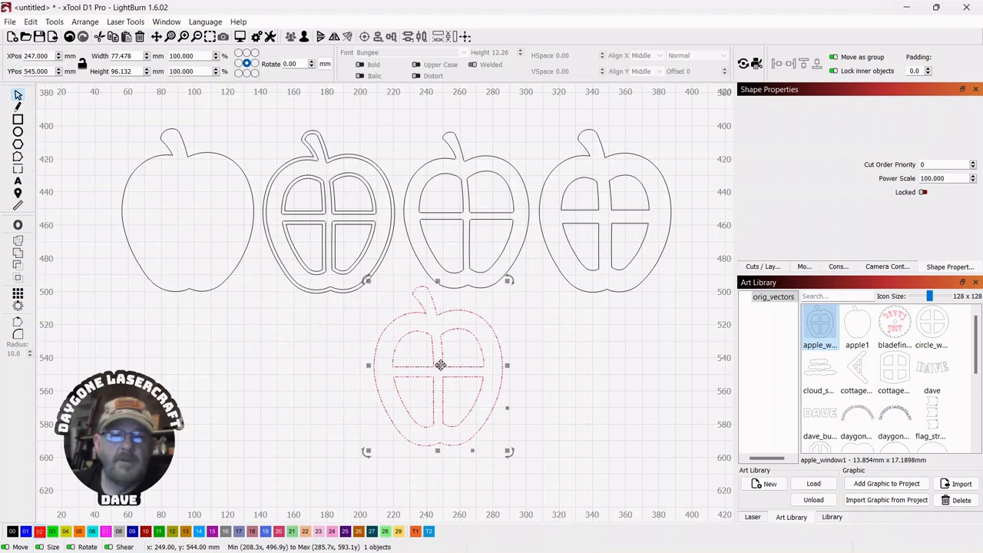
drag(440, 365, 190, 217)
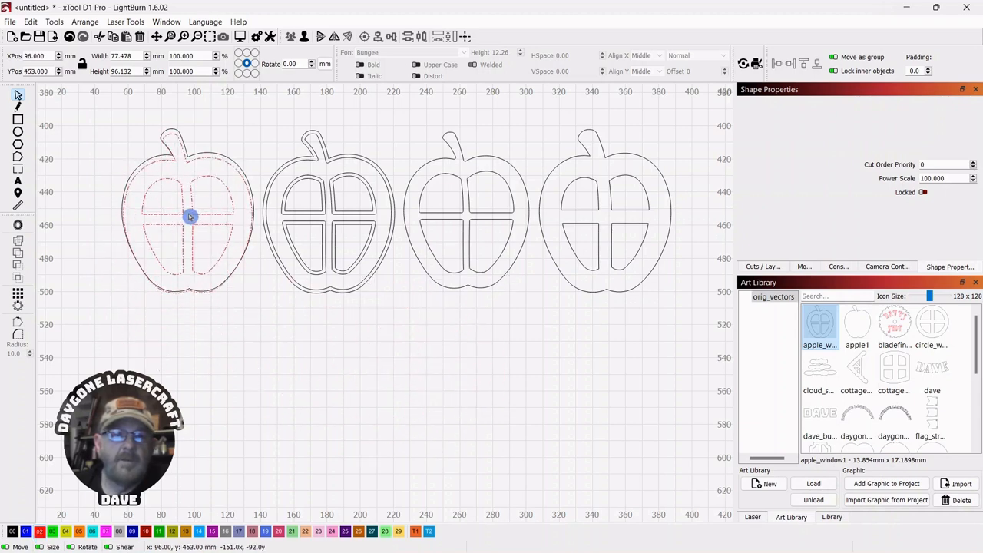